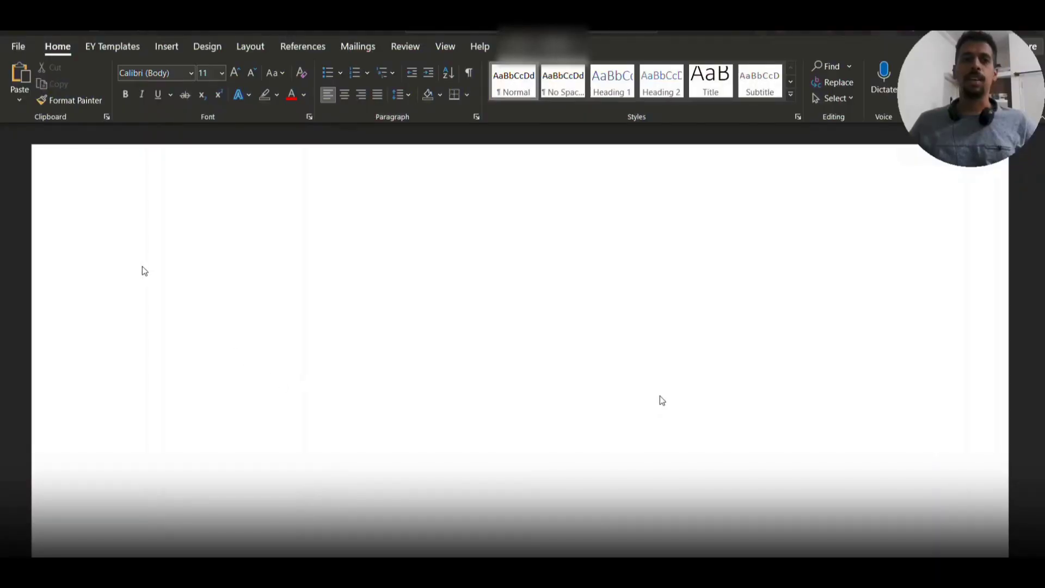
mouse_move(194, 251)
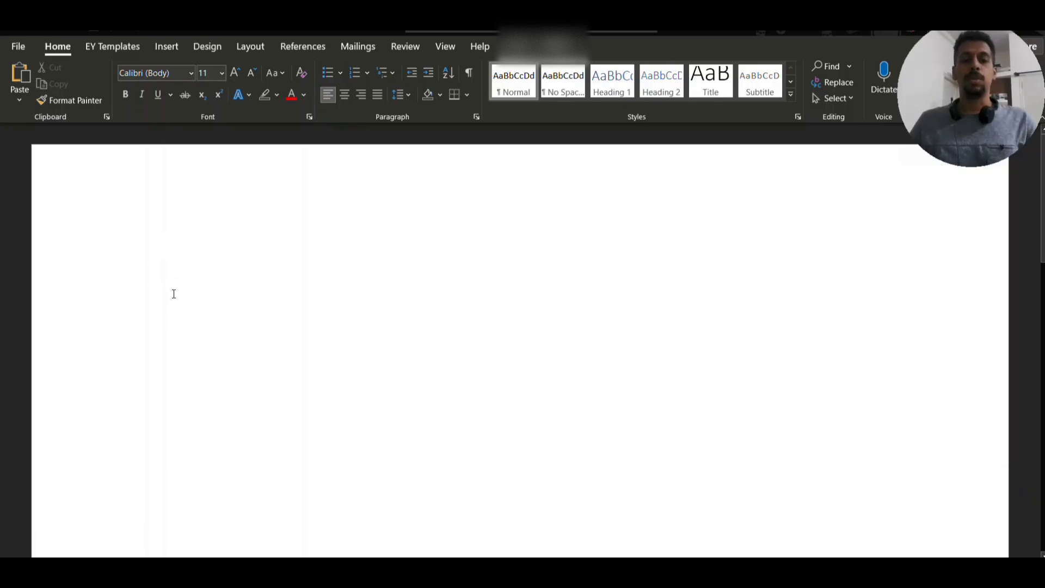
- Generate random sample paragraphs on the blank Word page with =rand()
text(=rand)
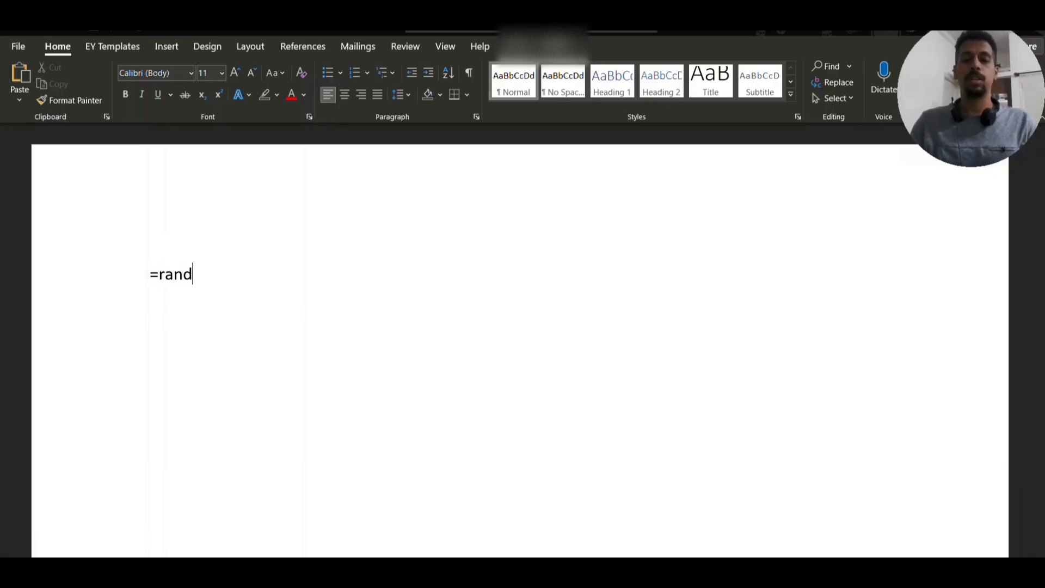
key(Enter)
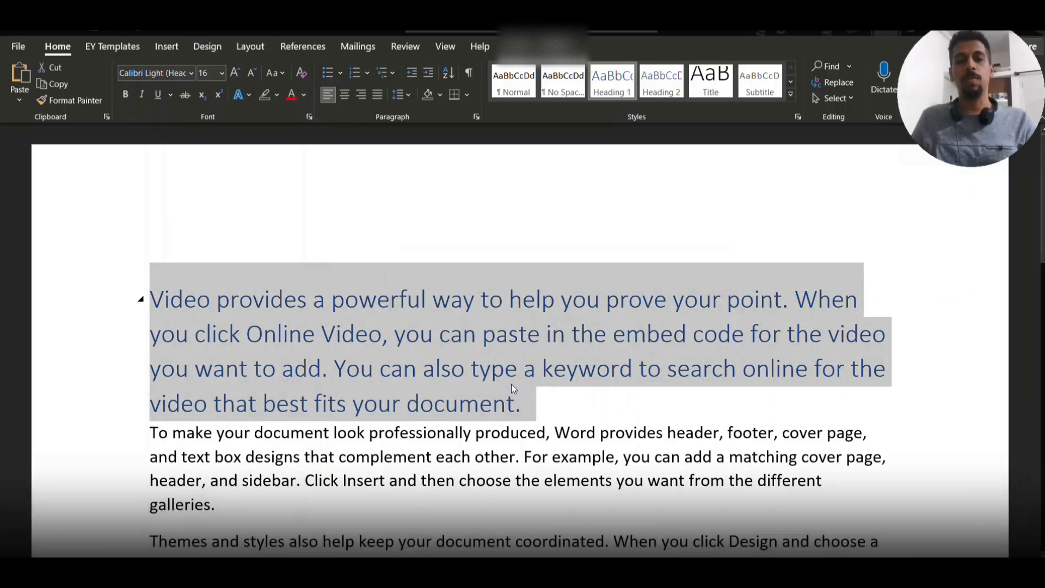
click(314, 303)
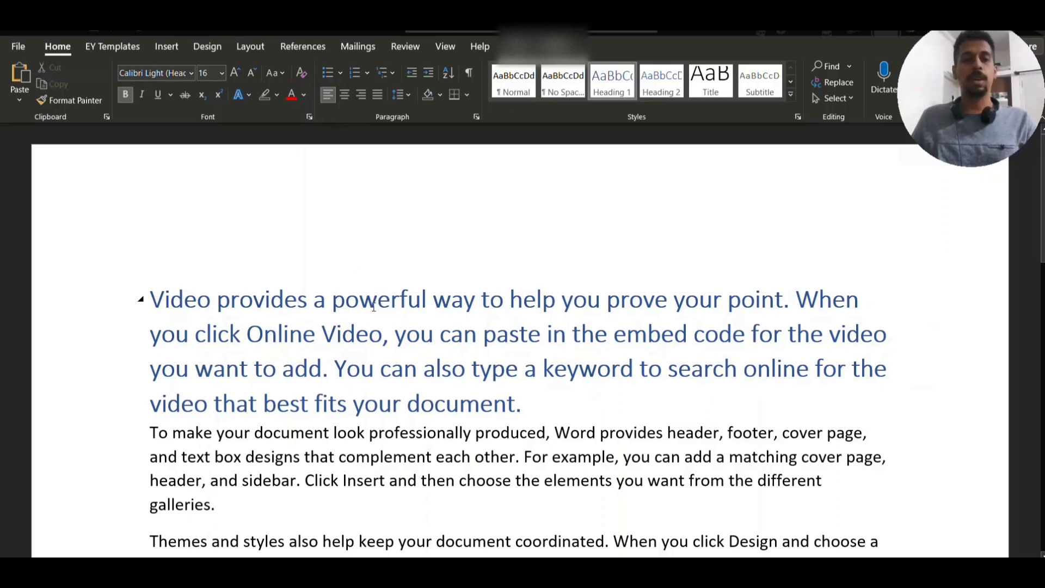
double_click(380, 299)
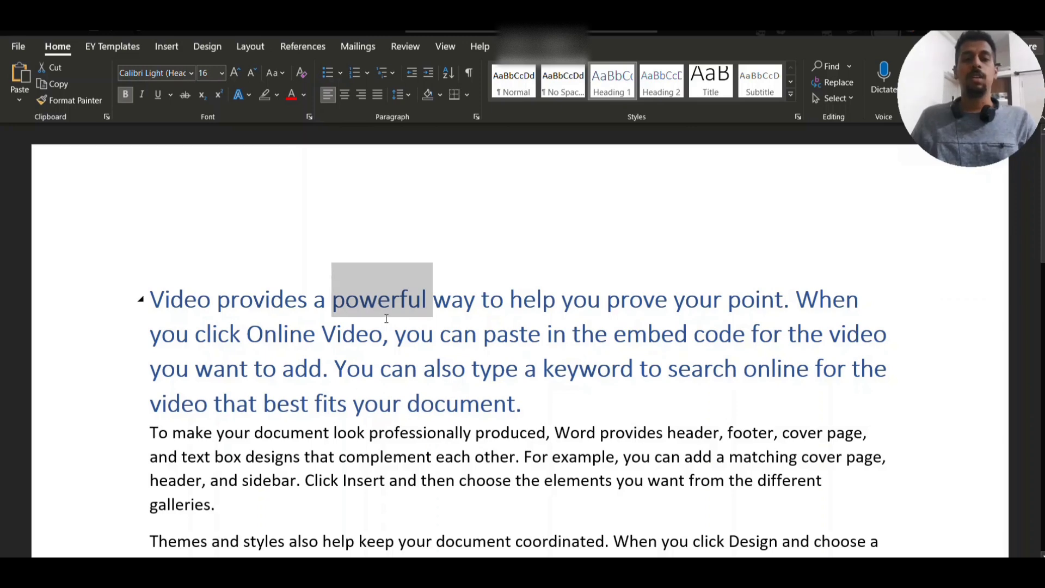
click(447, 334)
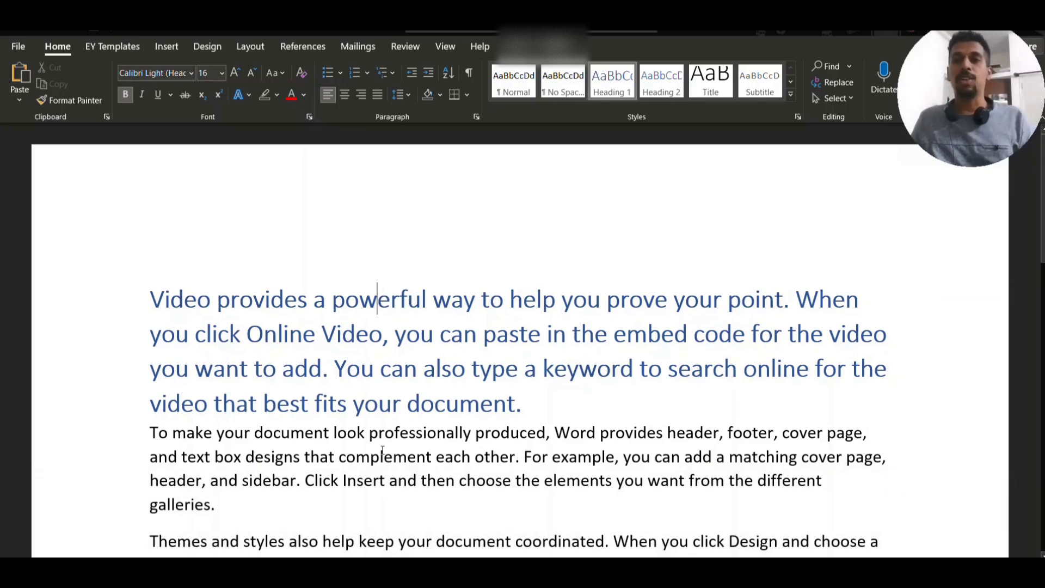
scroll(down, 3)
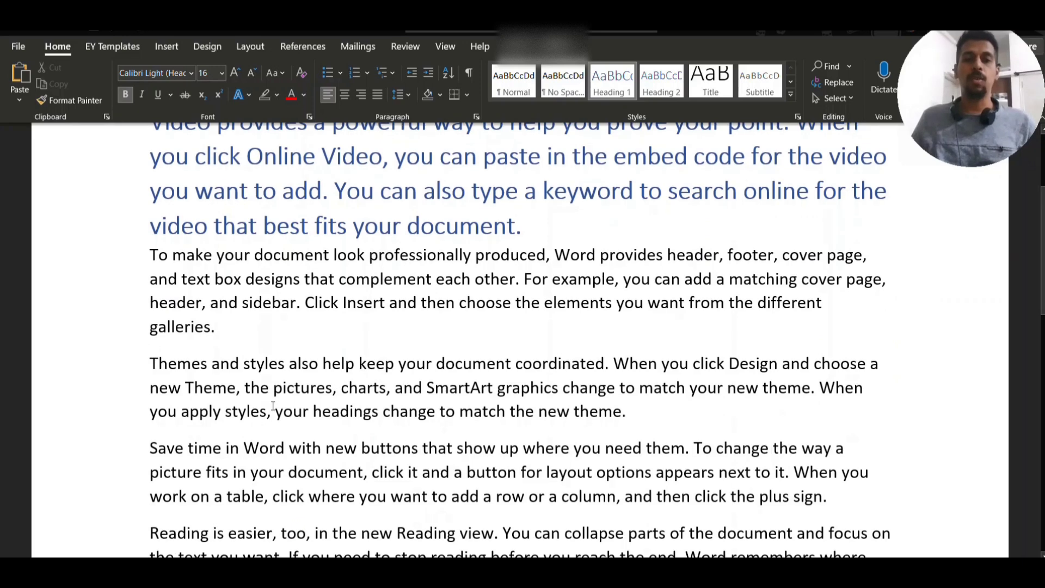
scroll(down, 3)
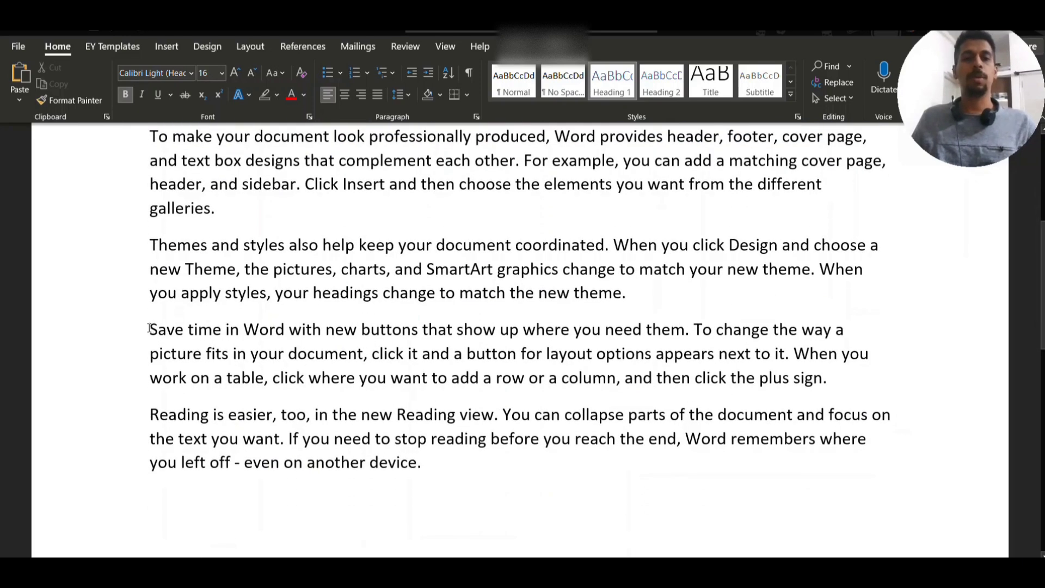
- Select across the colour grid to copy it beside the original
drag(150, 329, 284, 329)
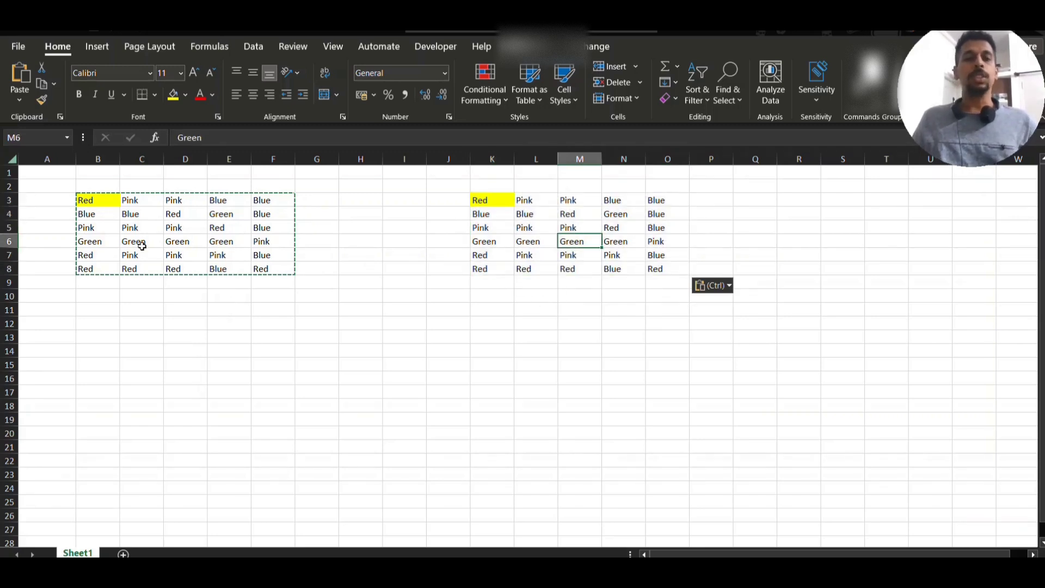
- Remove the yellow fill from copied cell K3 and make Red in B3 bold
click(98, 201)
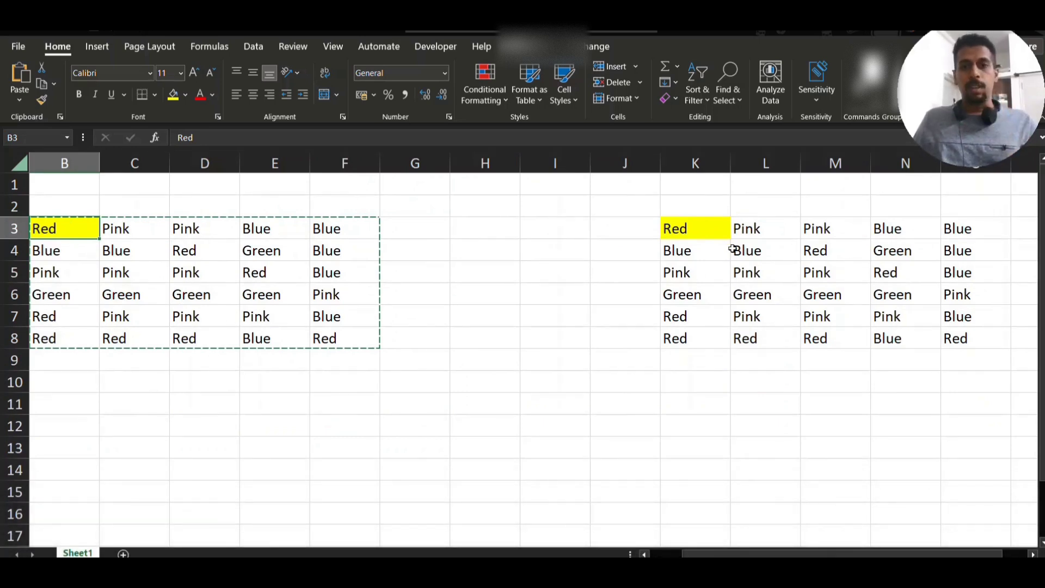
click(694, 229)
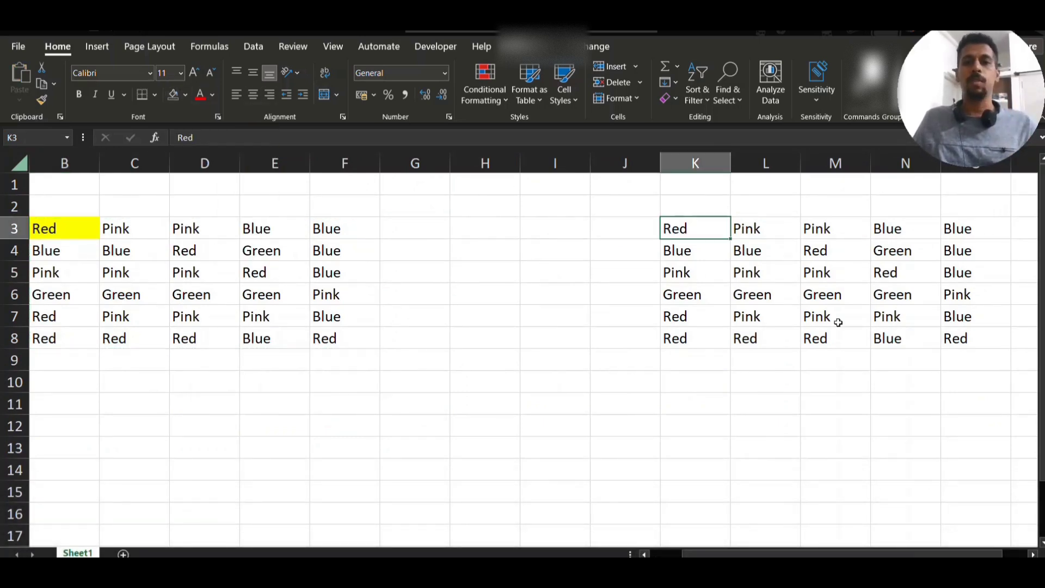
click(63, 228)
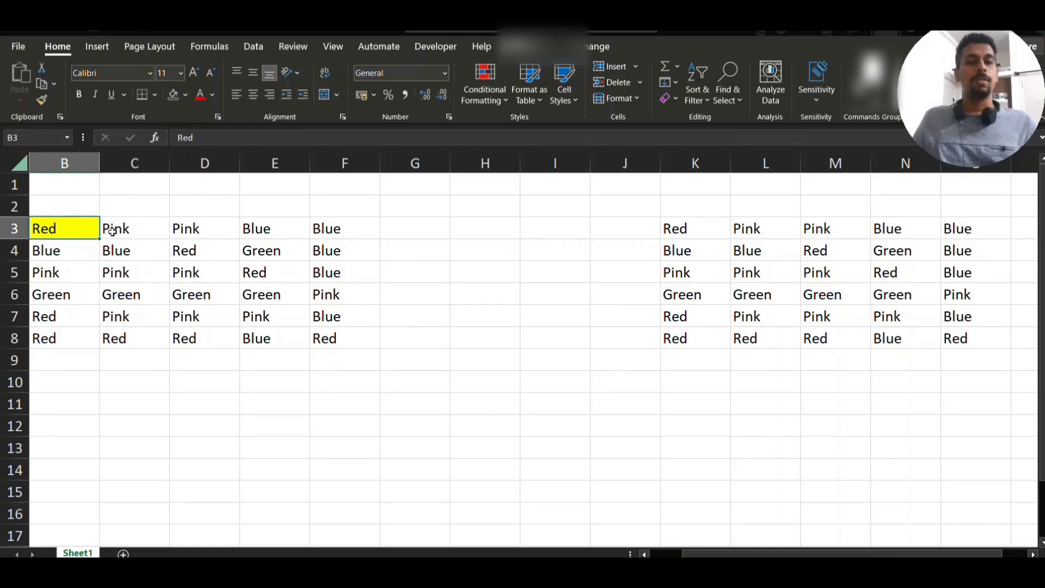
click(78, 94)
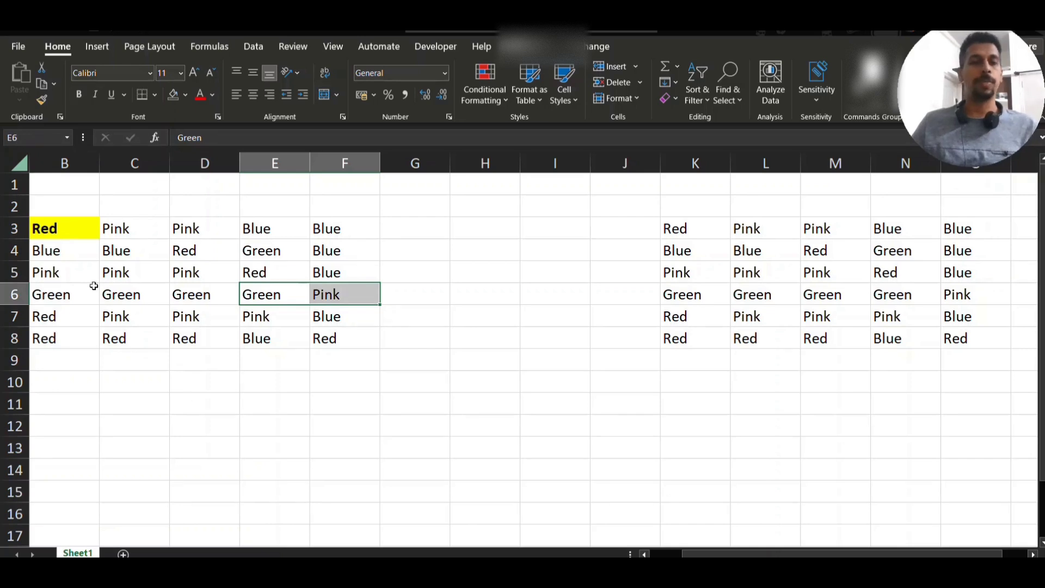
- Inspect cells around the grid and return to the bold yellow source cell B3 for copying
click(64, 228)
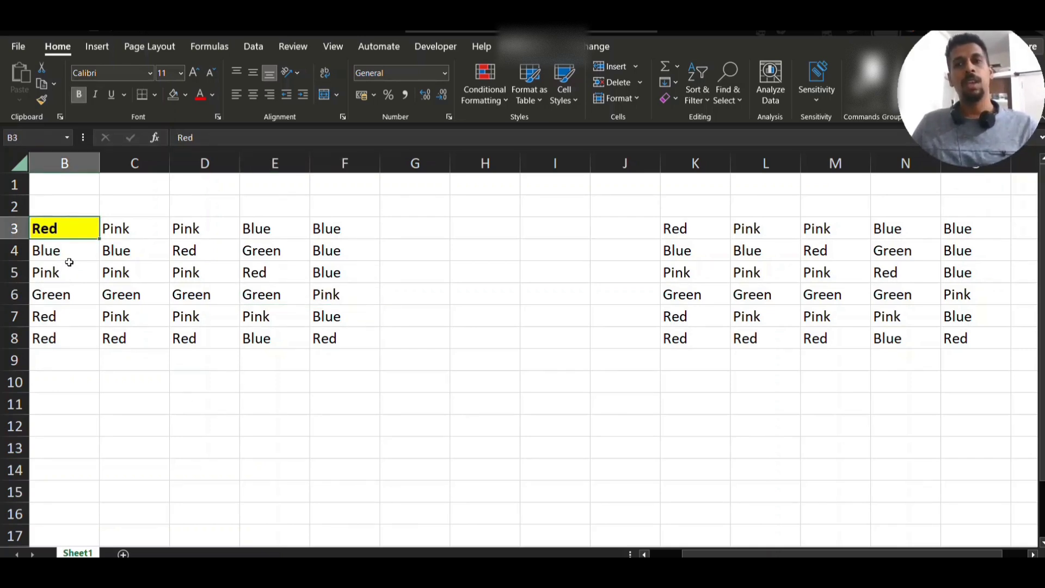
mouse_move(88, 257)
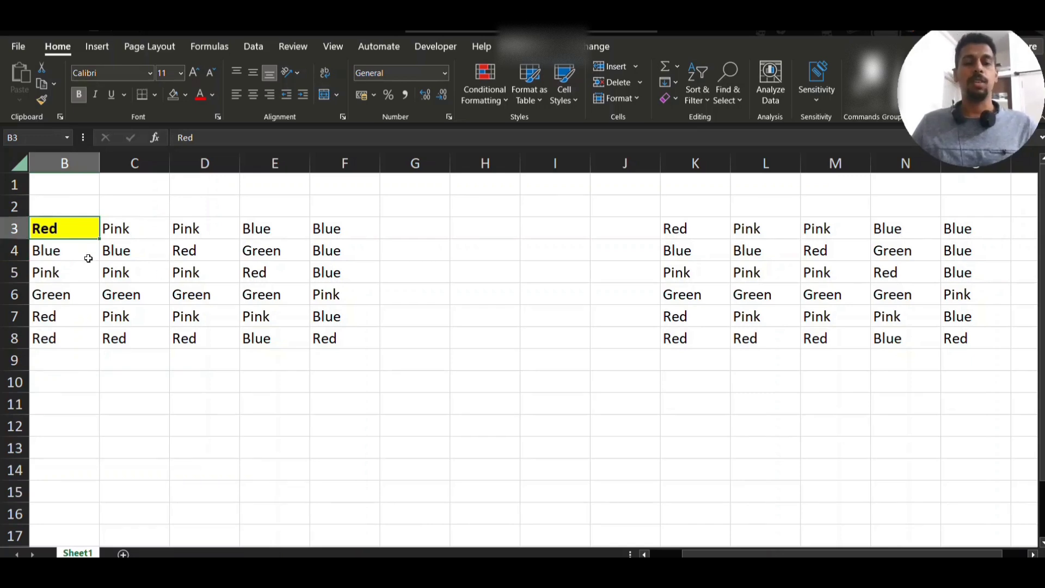
click(274, 293)
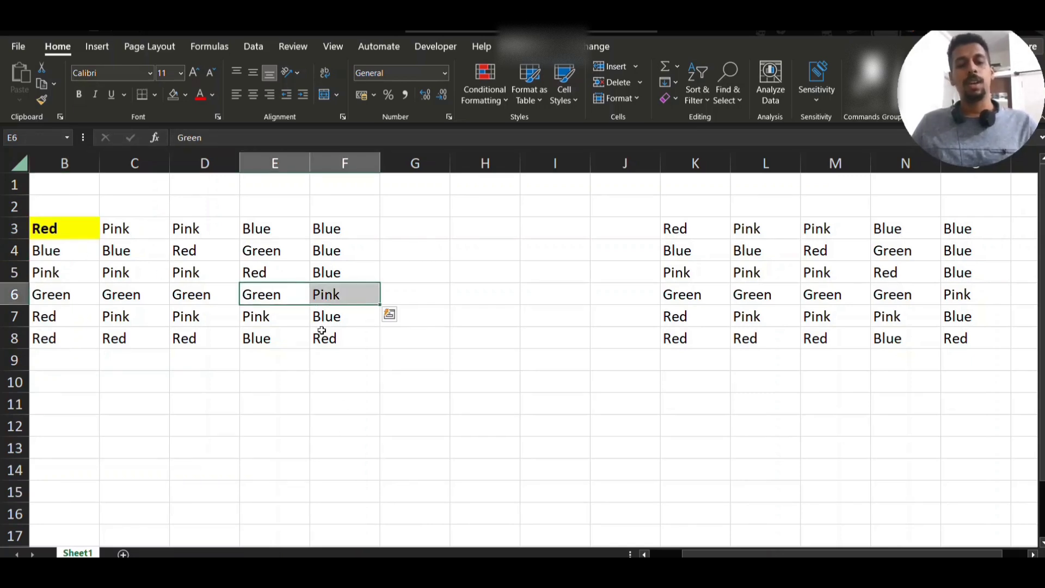
mouse_move(319, 335)
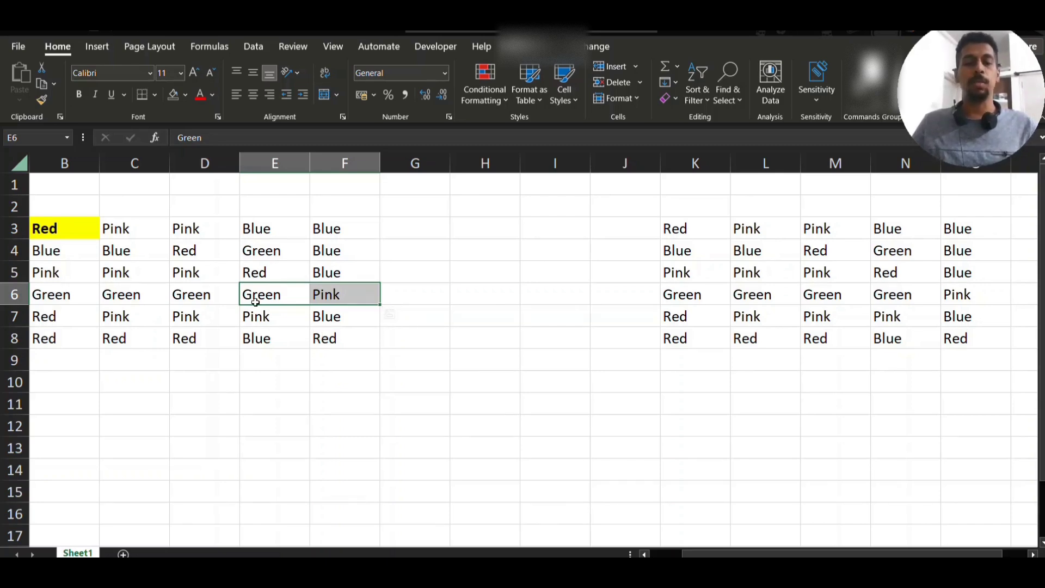
click(274, 294)
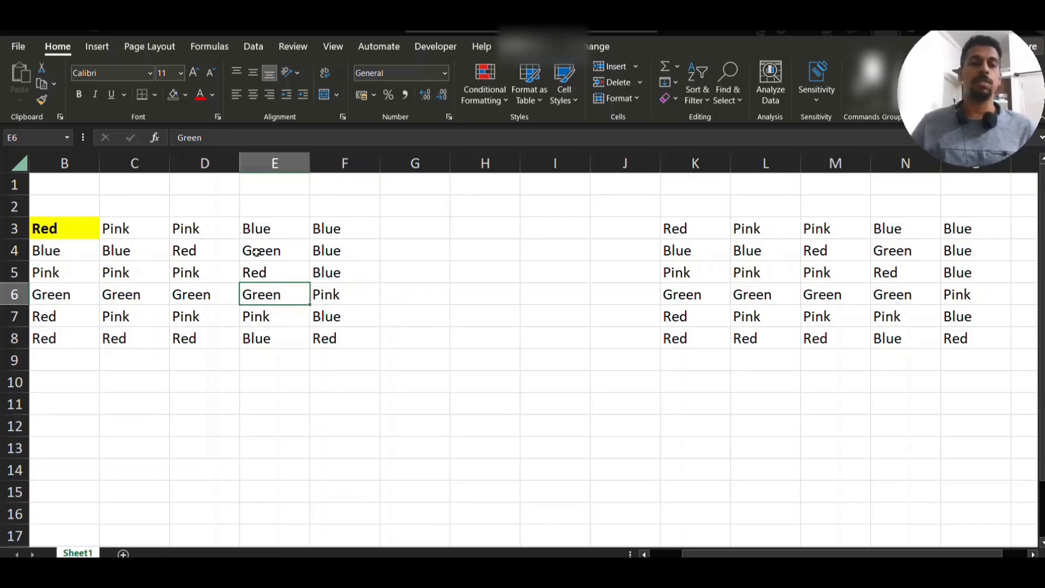
click(274, 272)
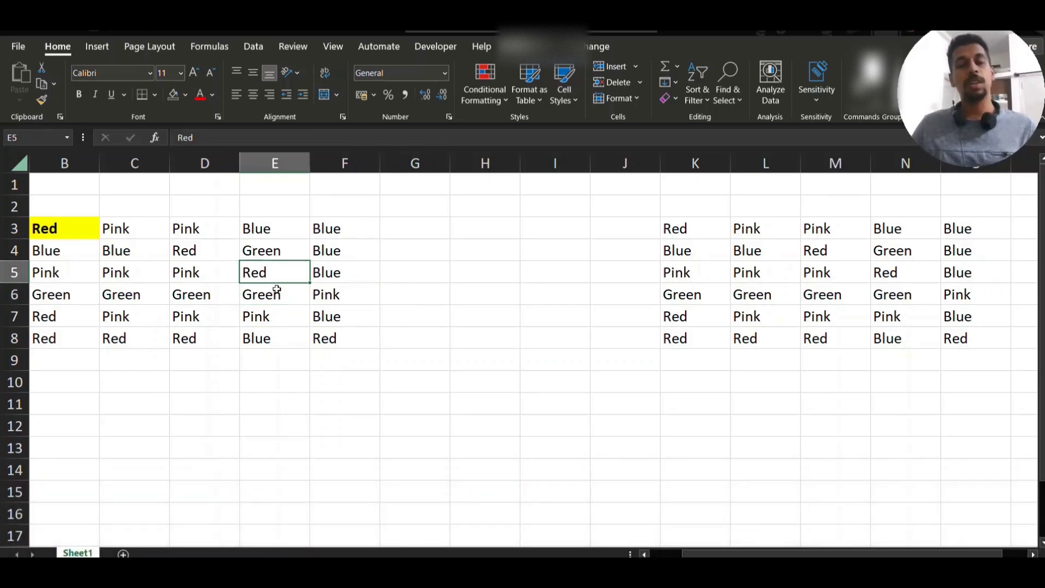
mouse_move(294, 303)
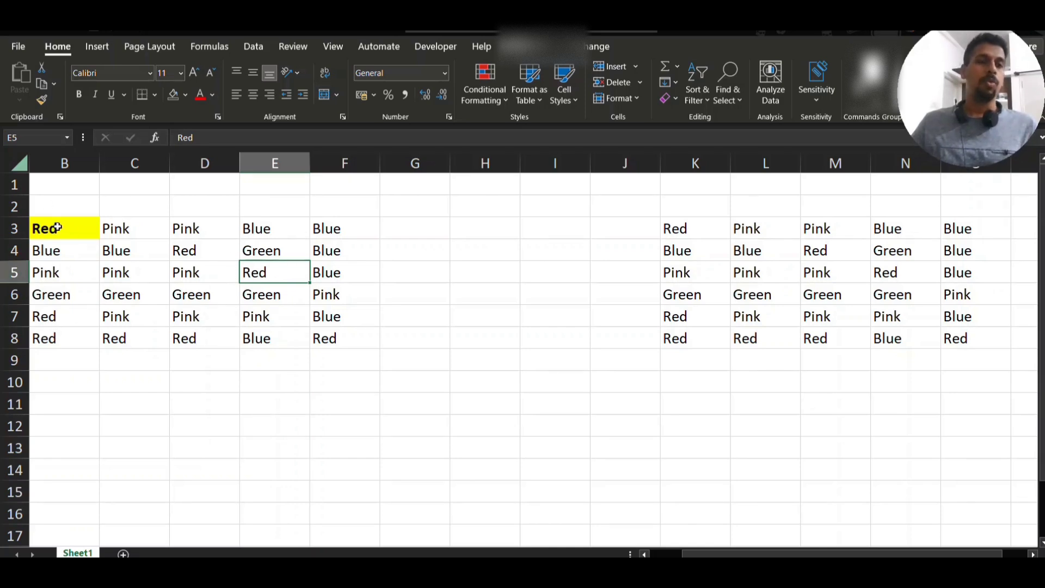
click(55, 229)
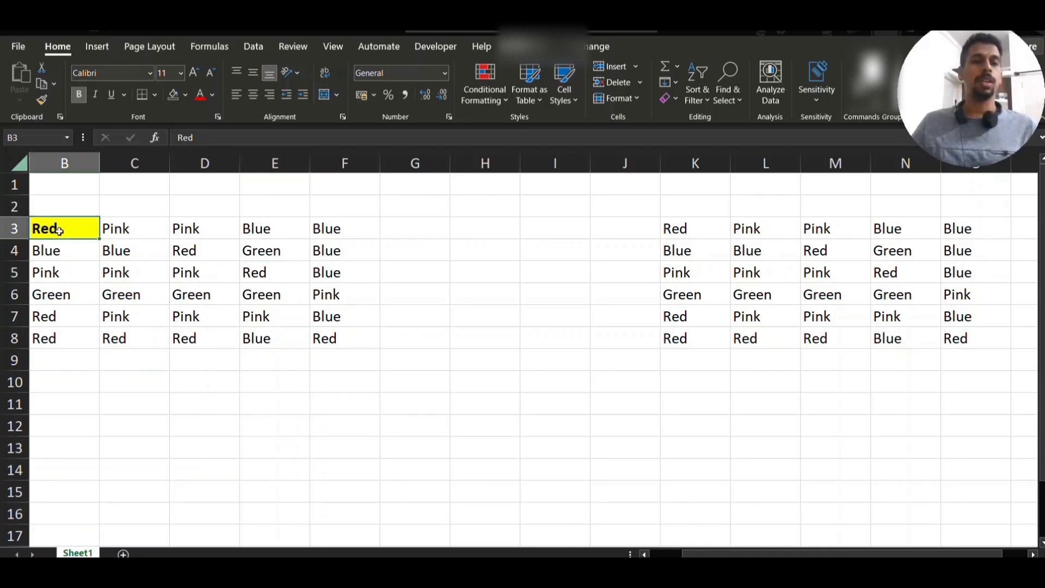
mouse_move(70, 244)
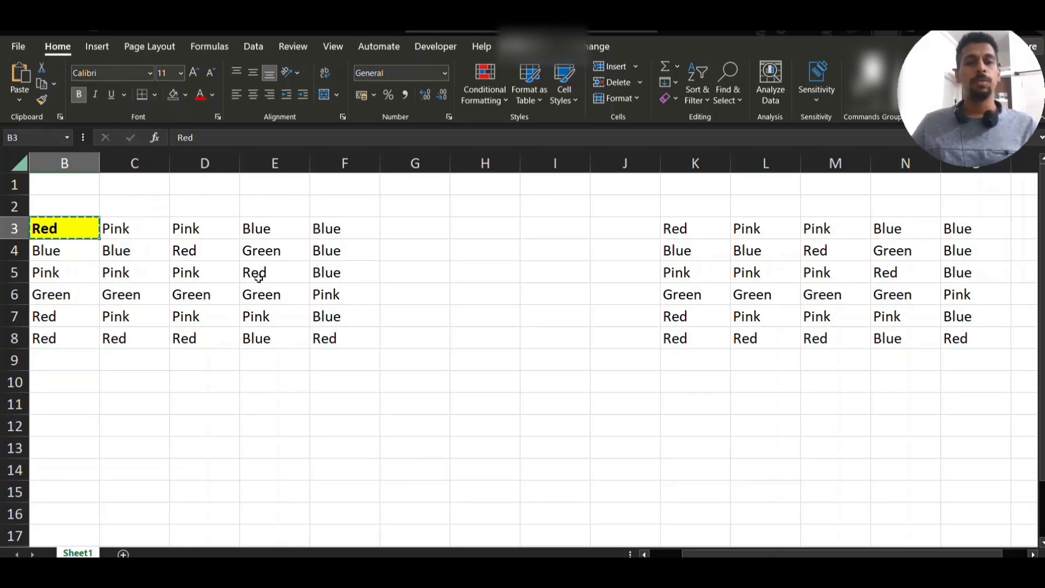
- Paste only B3's yellow bold formatting onto E5 and F5, keeping Red and Blue
right_click(253, 273)
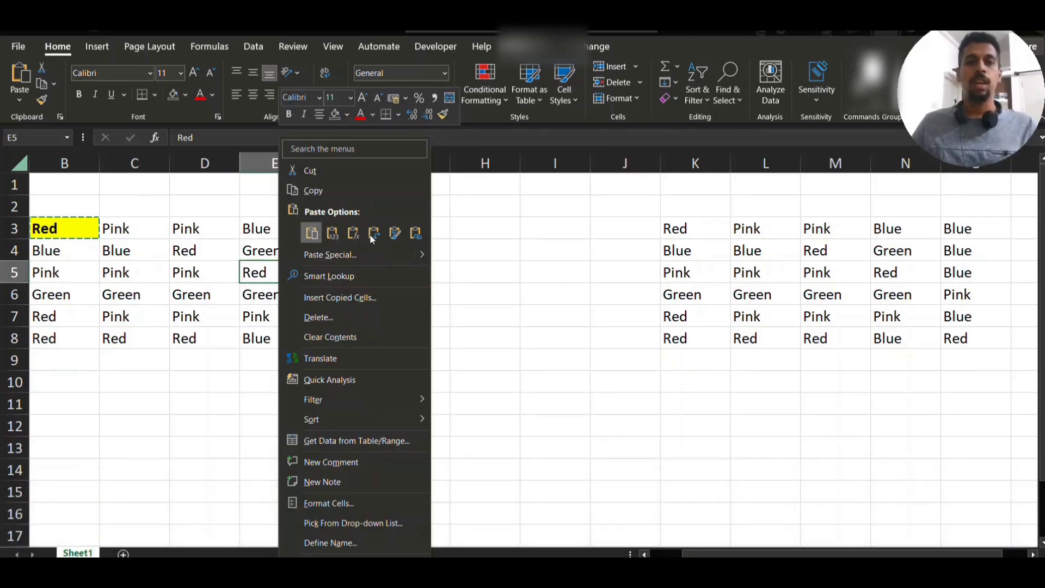
click(395, 233)
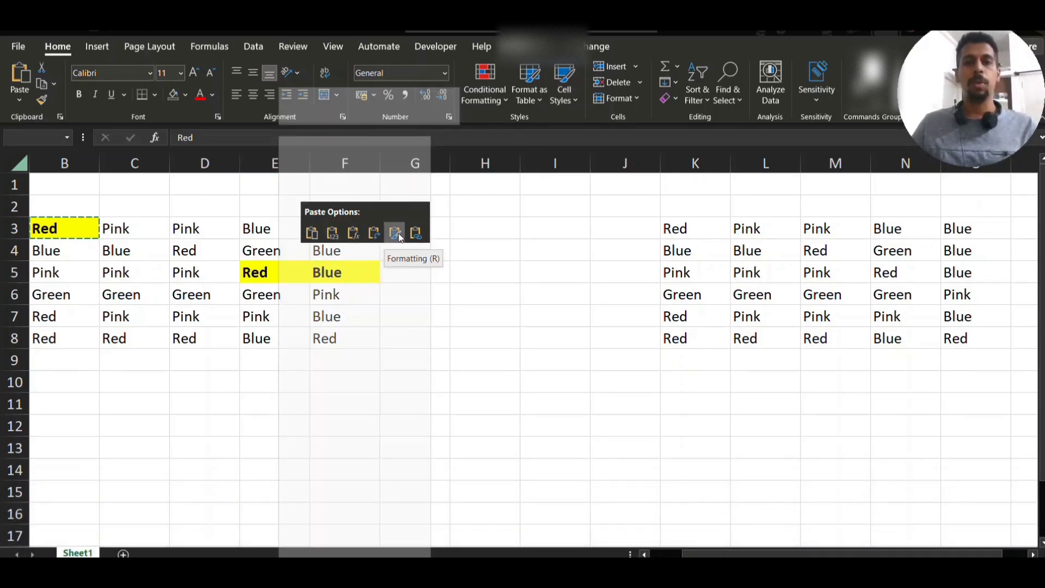
click(394, 233)
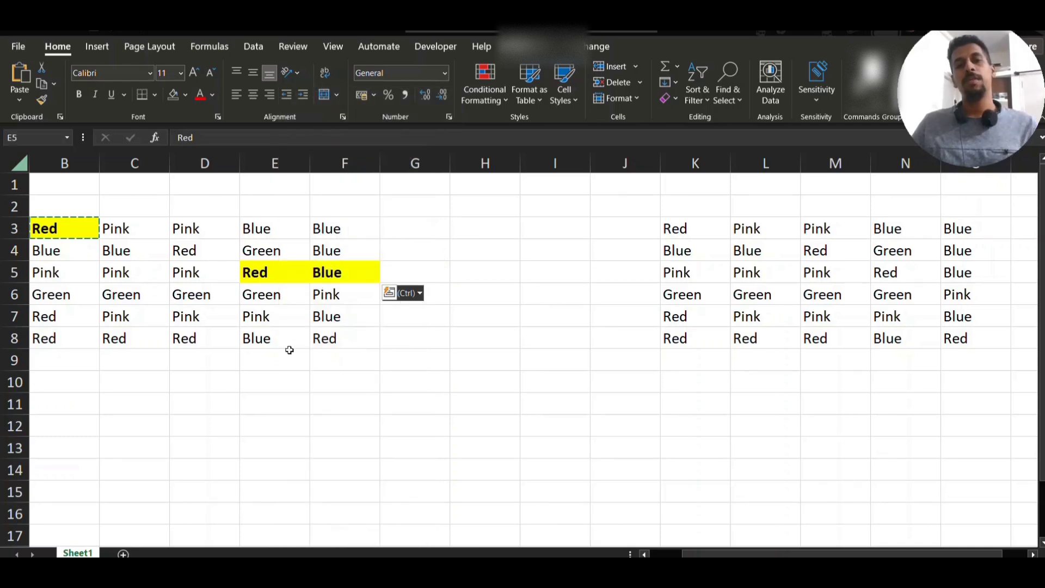
click(344, 272)
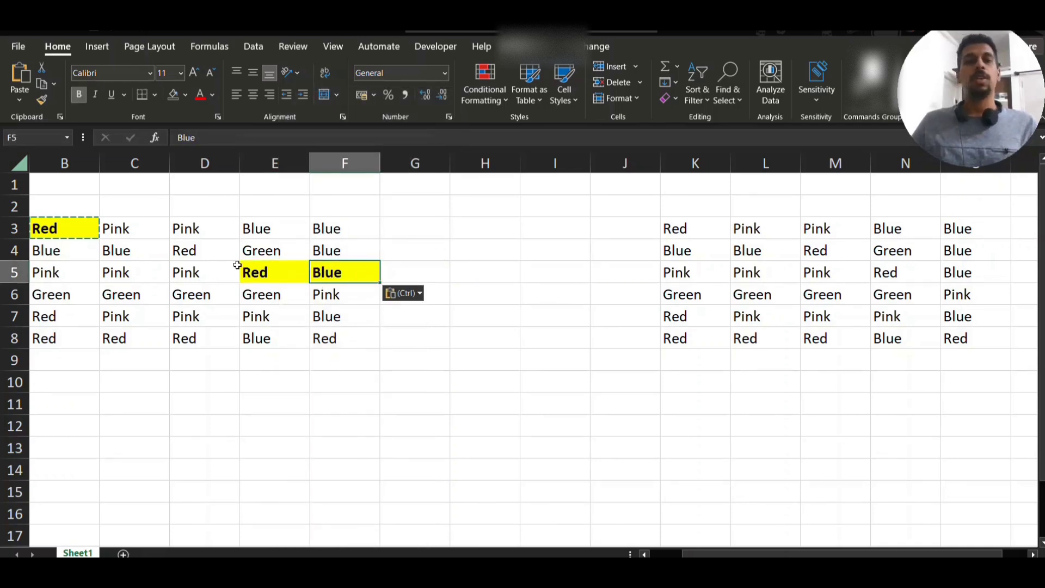
mouse_move(290, 273)
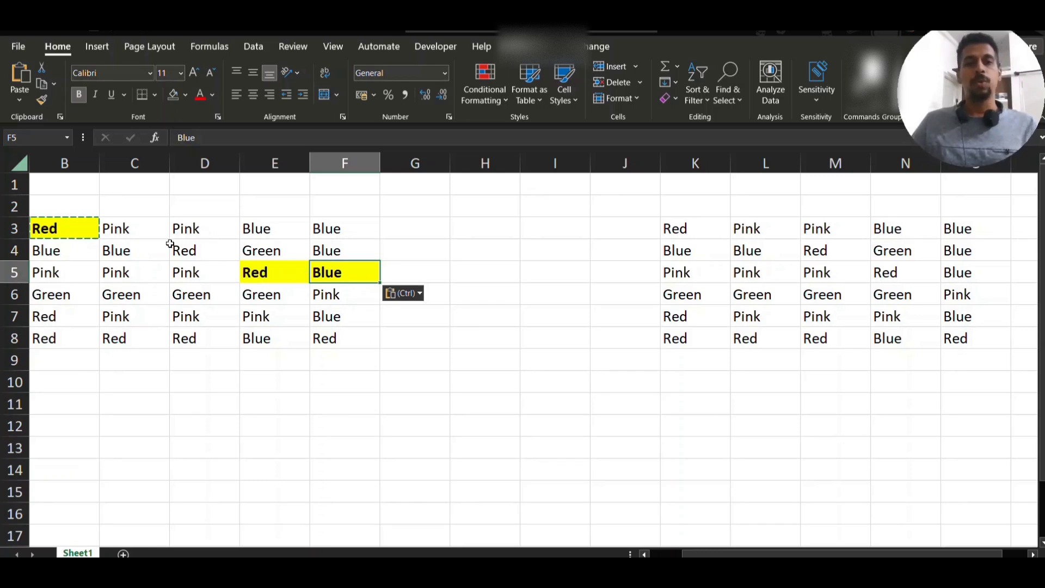
mouse_move(288, 259)
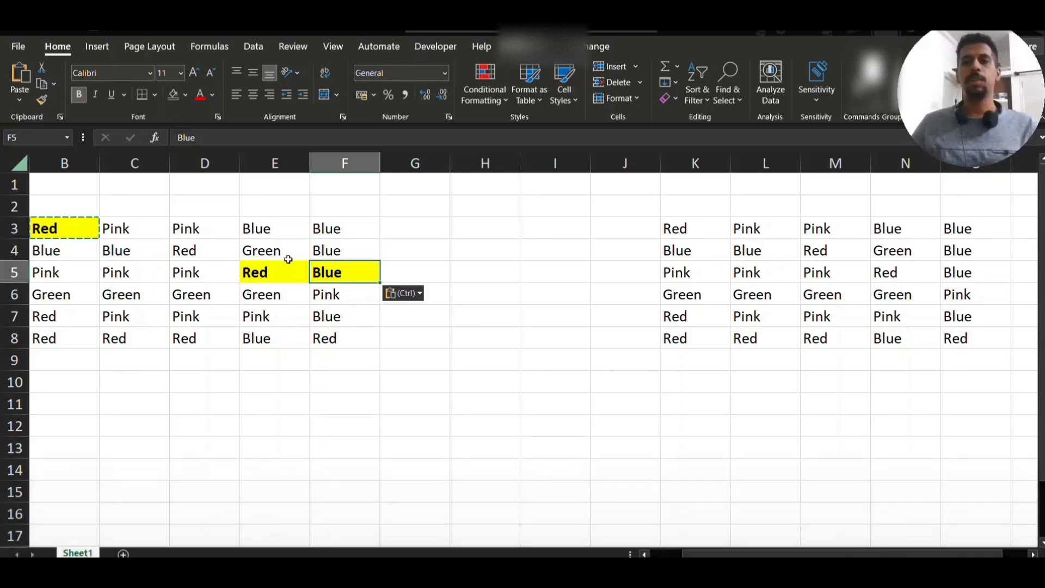
click(274, 250)
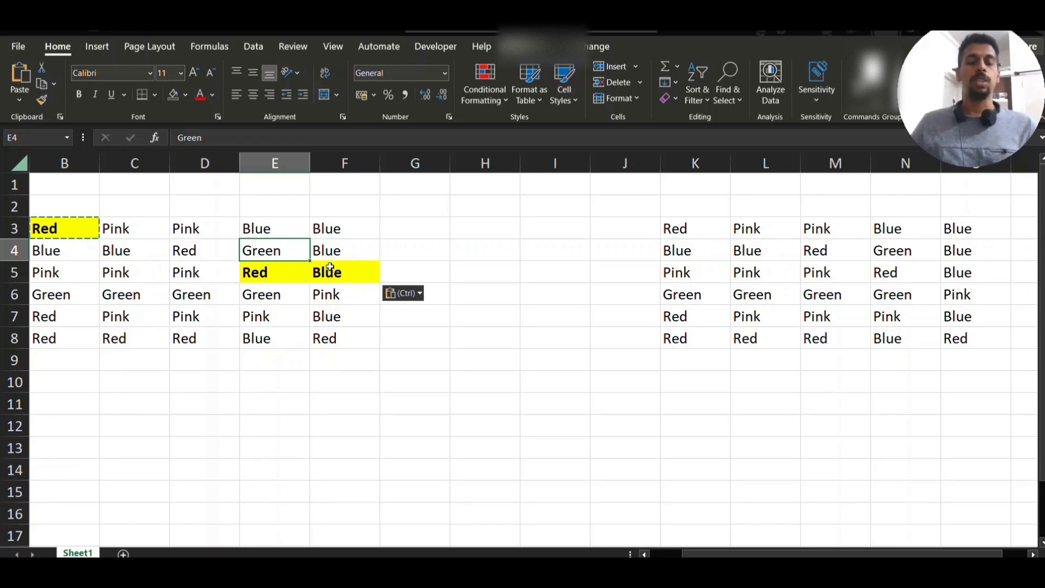
mouse_move(306, 356)
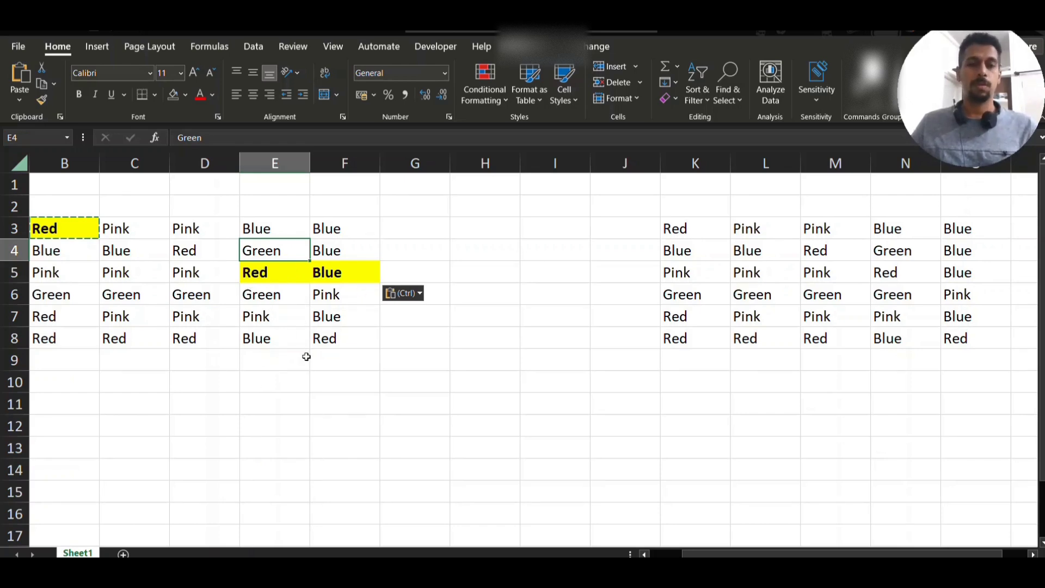
- Paste onto D8:F8 and switch Paste Options to Formatting so Red, Blue, Red remain
click(205, 337)
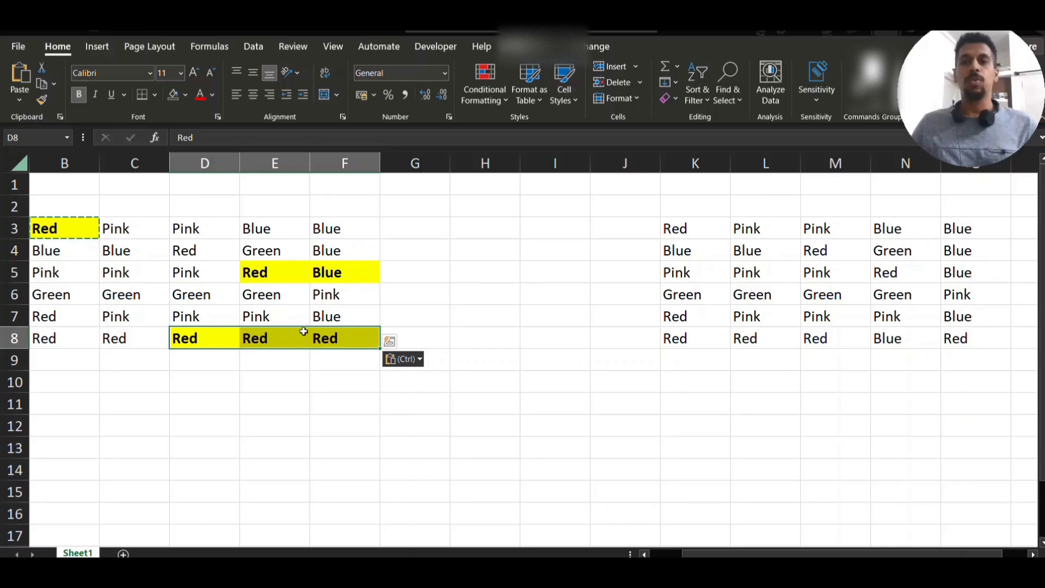
mouse_move(815, 342)
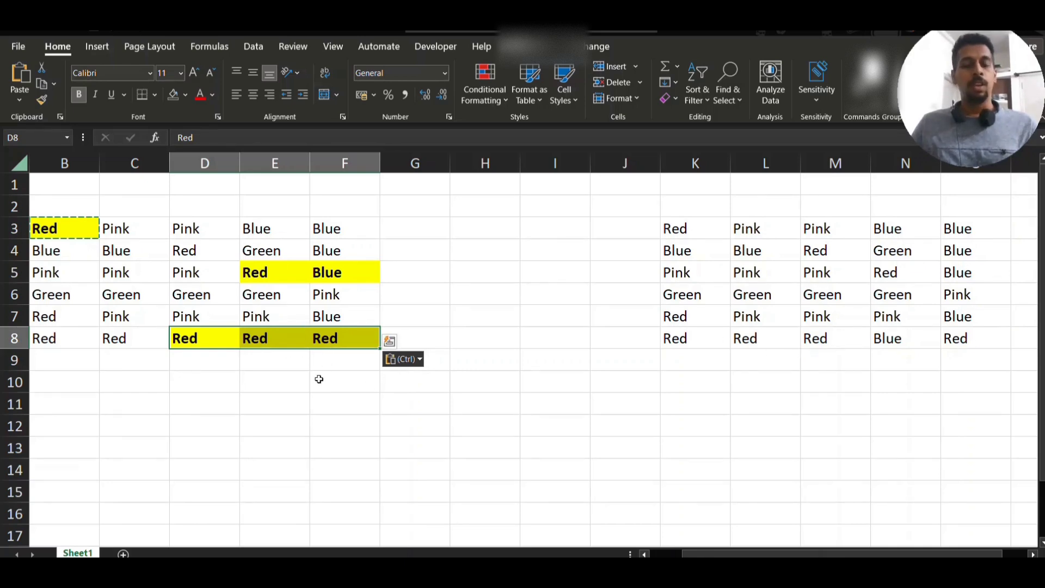
click(418, 359)
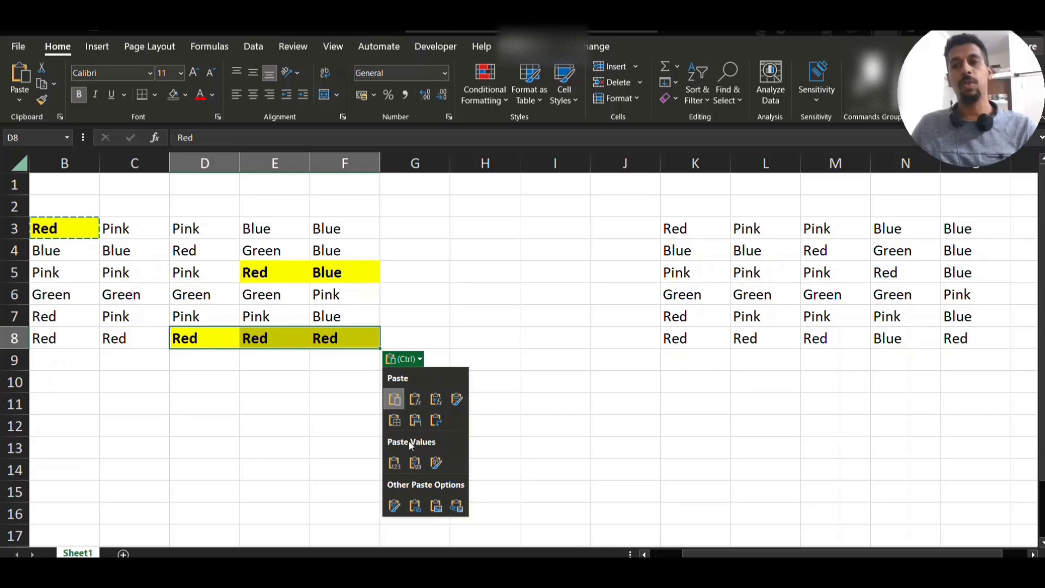
mouse_move(419, 453)
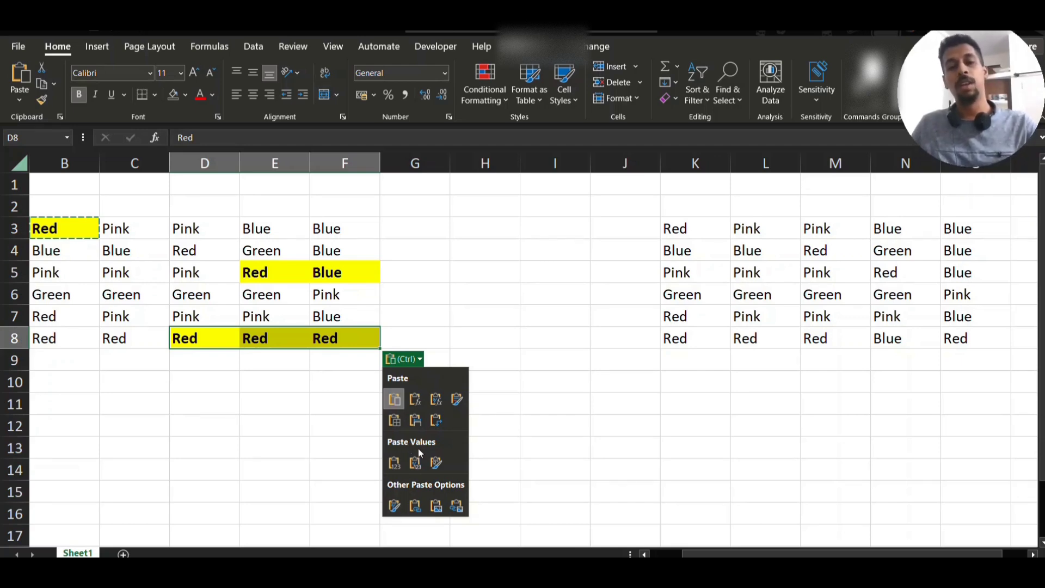
click(421, 452)
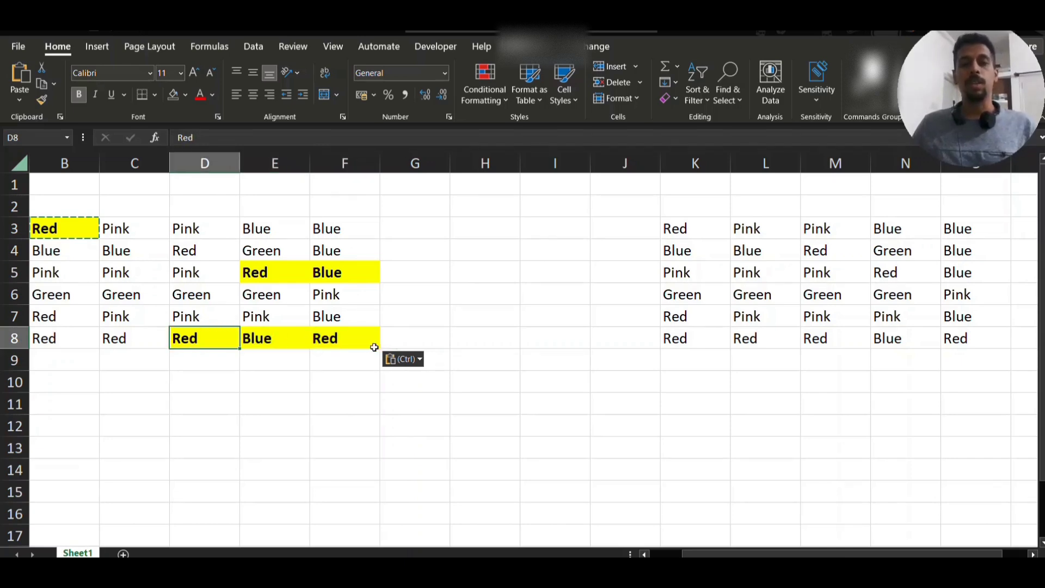
click(274, 337)
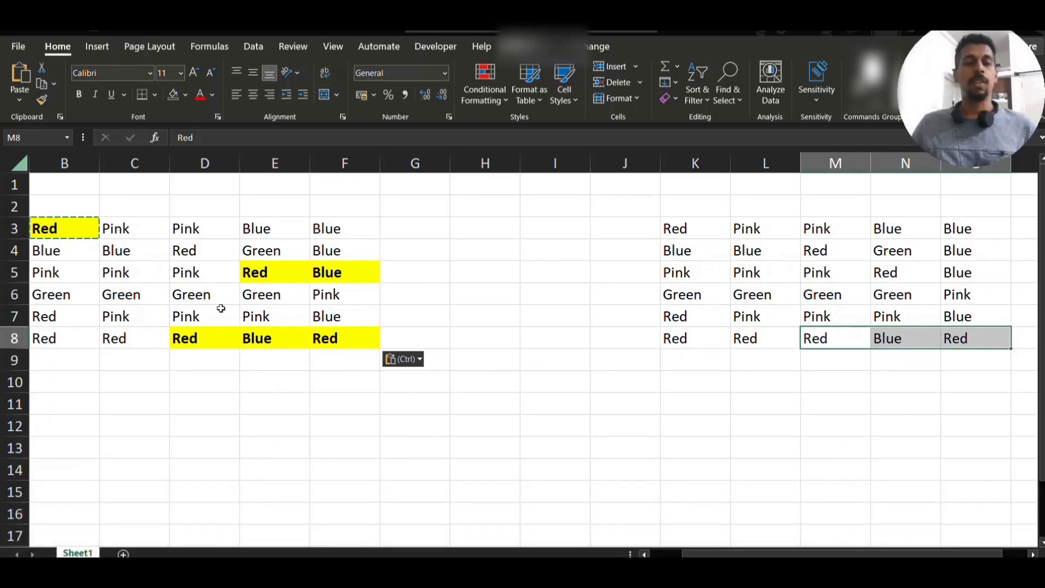
- Paste onto D7:F7 and bring up its Paste Options for the Formatting choice
click(204, 316)
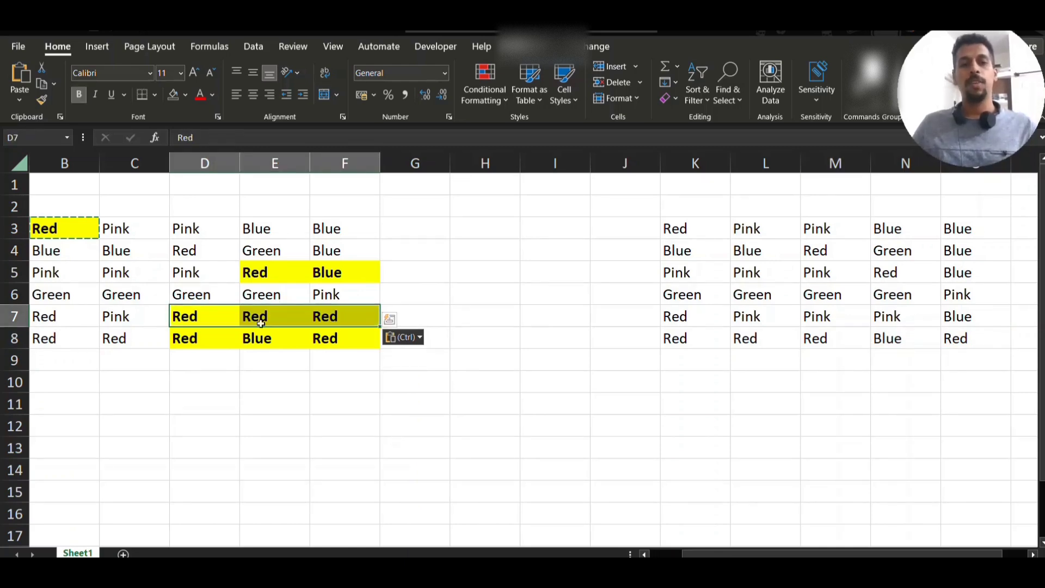
click(402, 337)
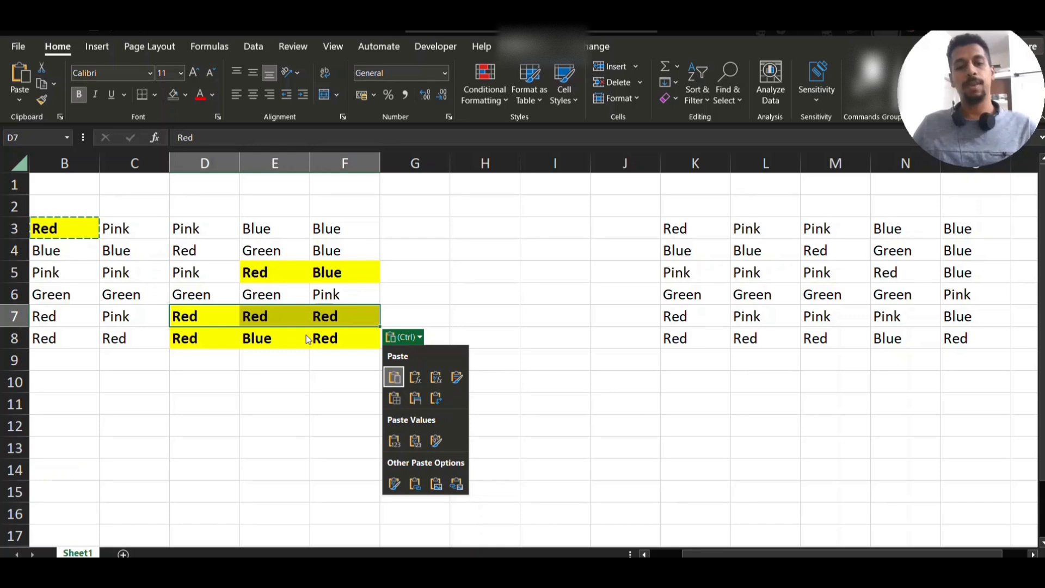
mouse_move(302, 339)
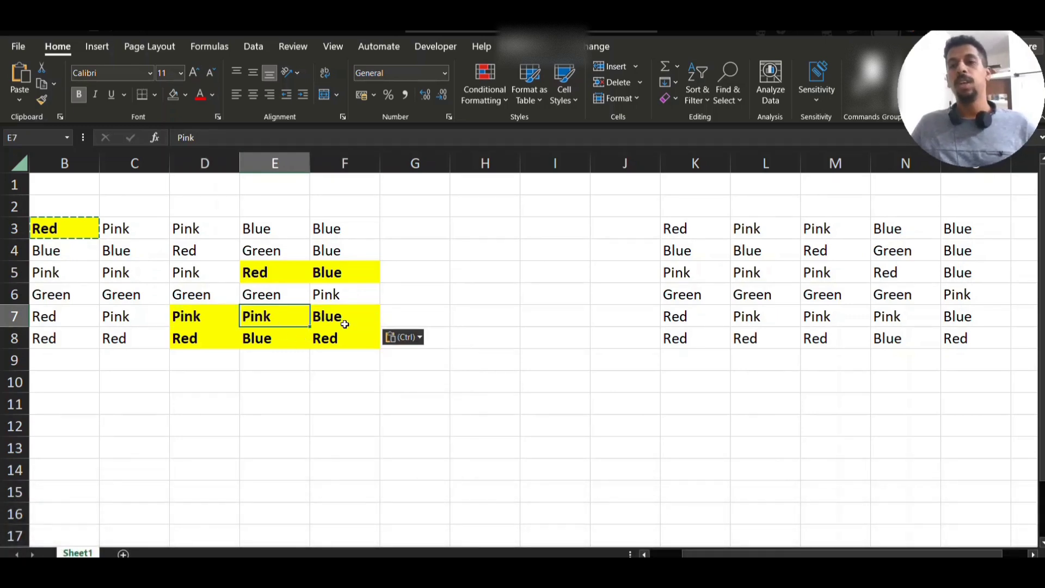
mouse_move(207, 331)
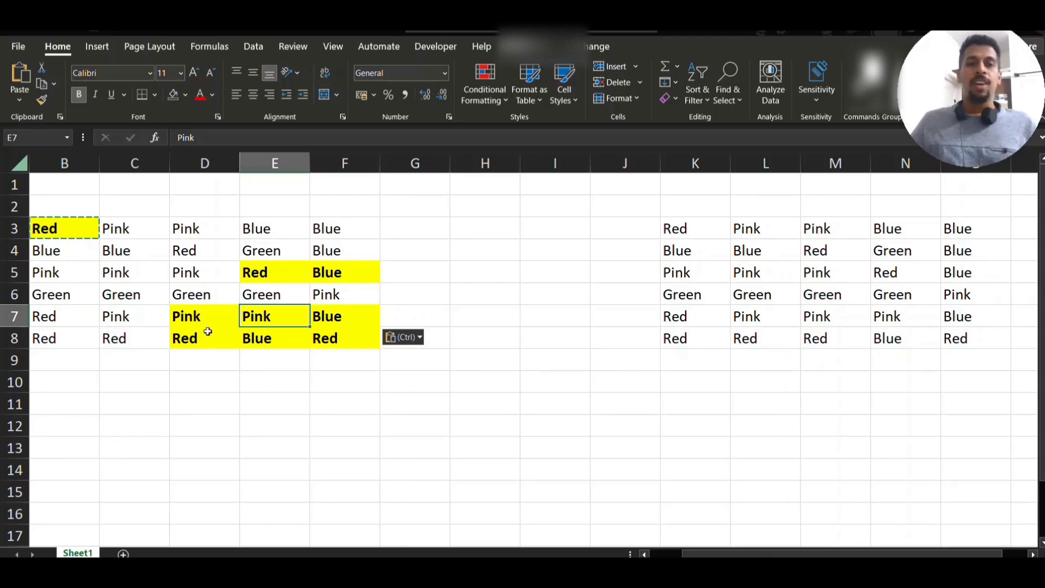
mouse_move(269, 255)
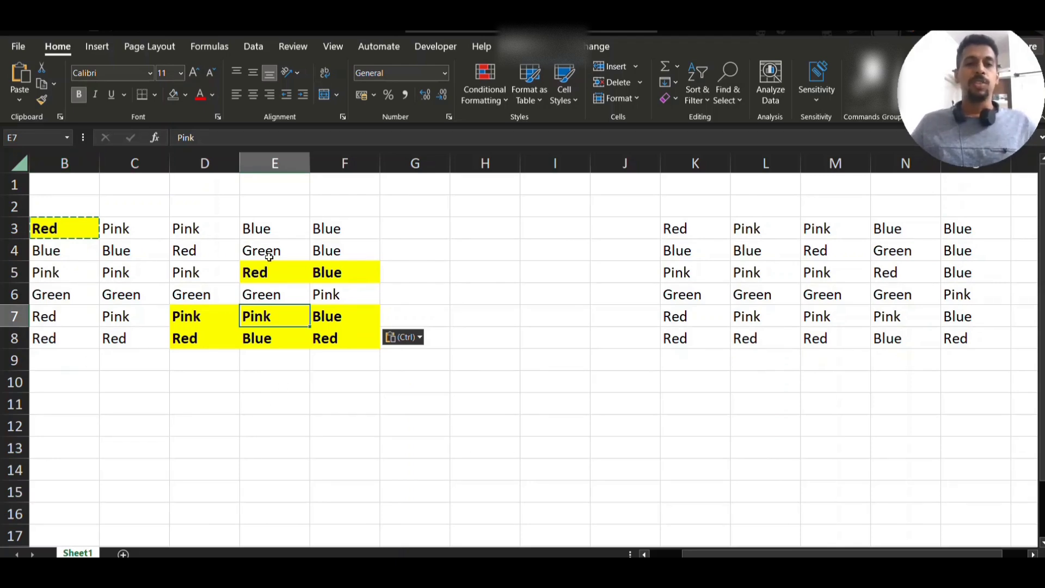
mouse_move(235, 272)
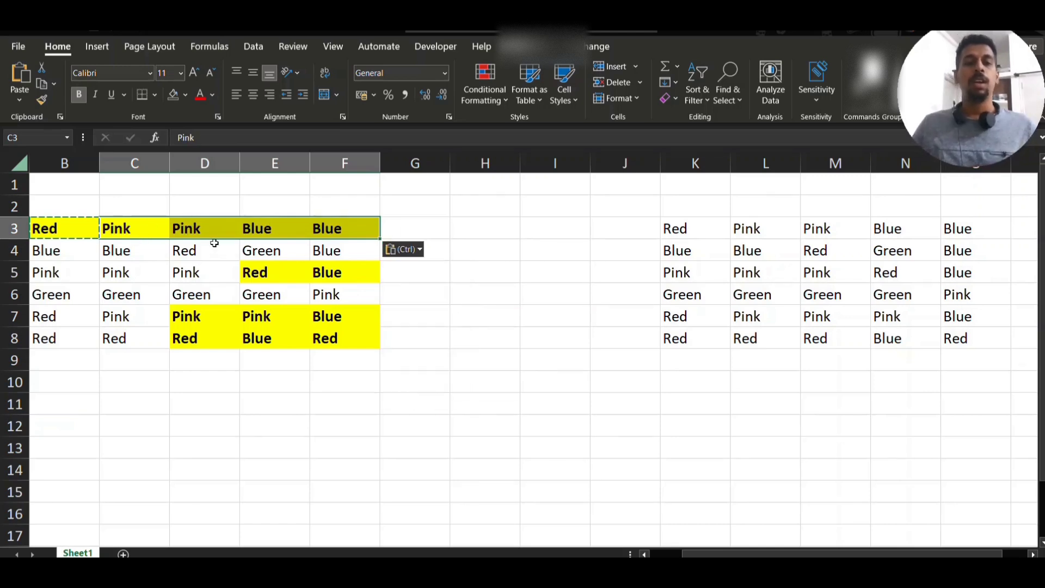
click(274, 228)
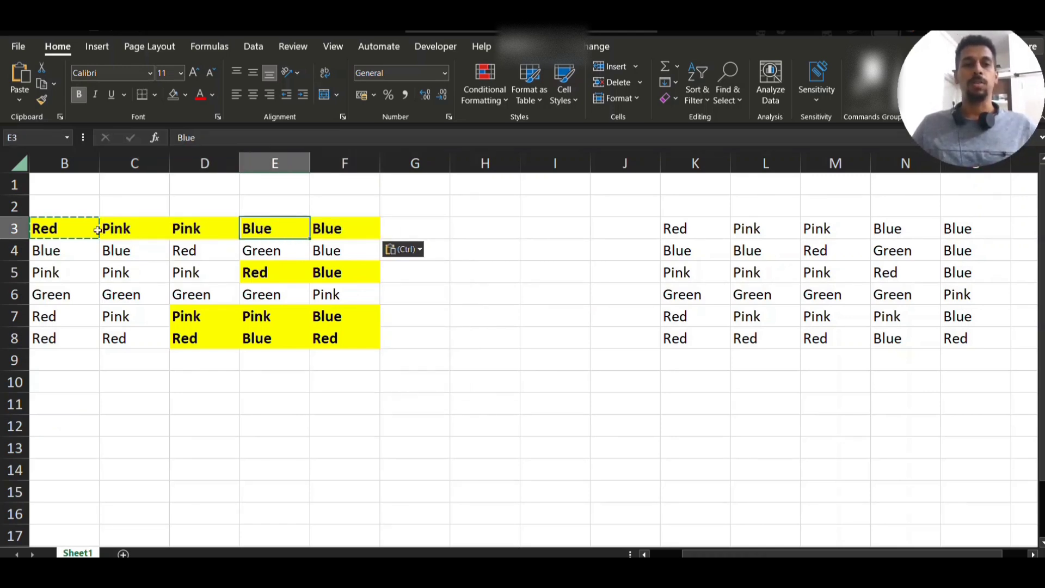
click(133, 229)
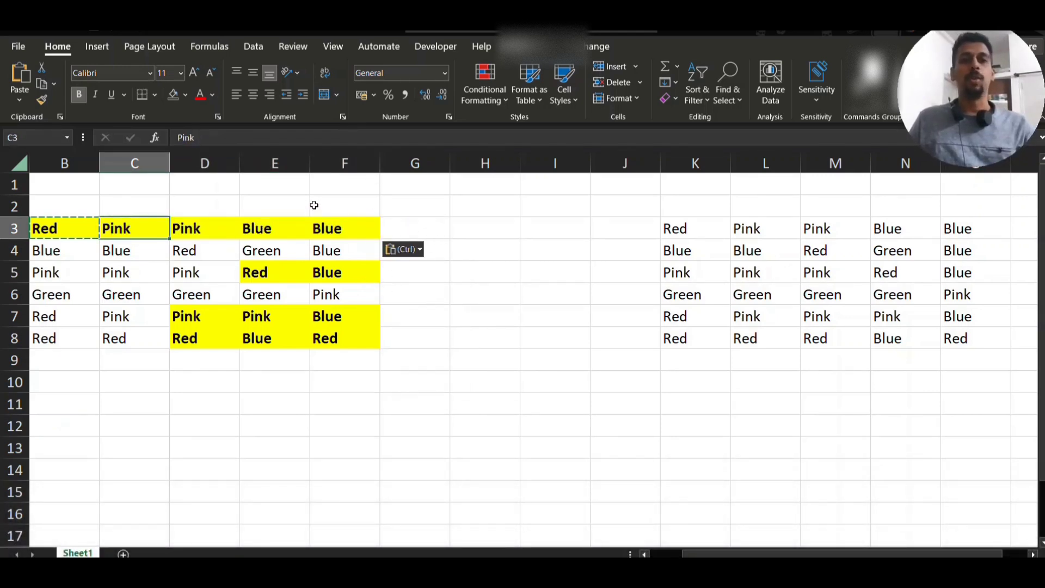
mouse_move(335, 201)
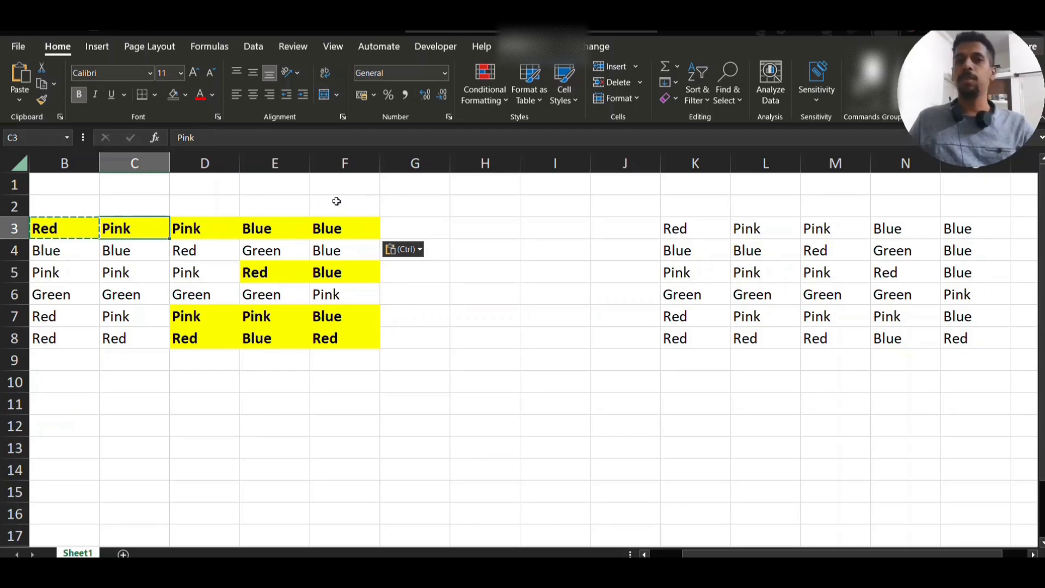